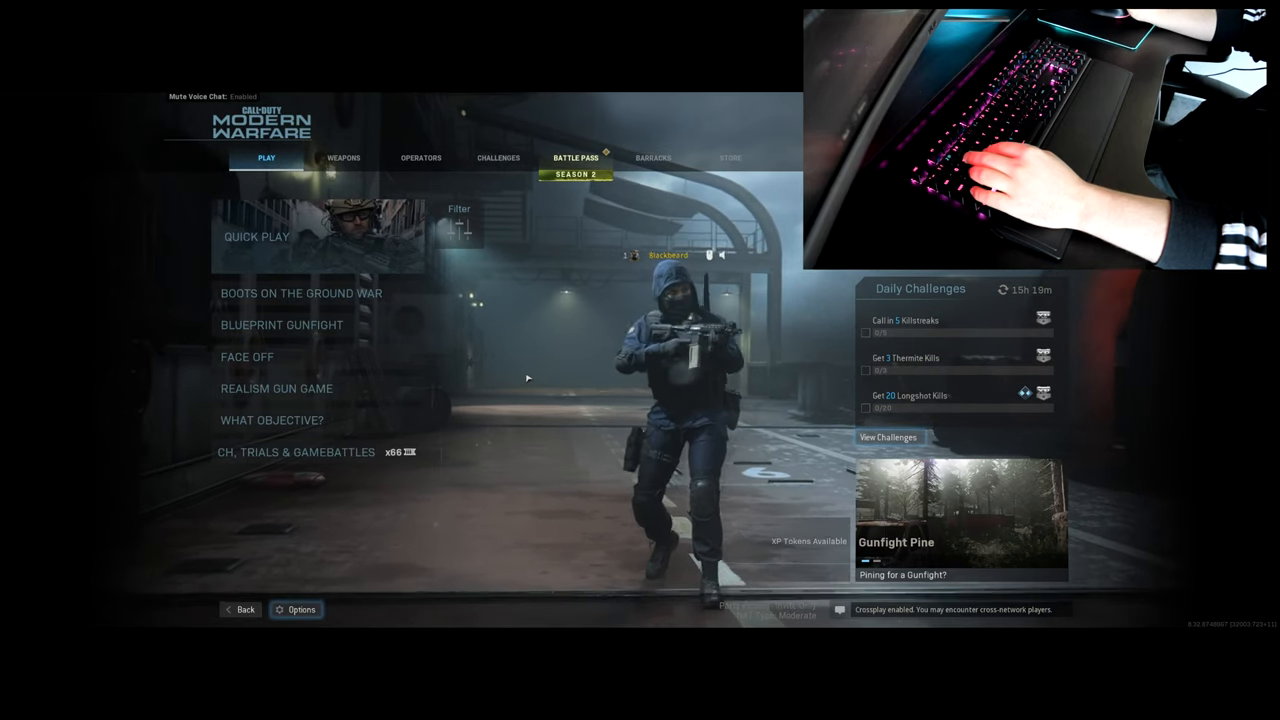
- Filter Quick Play to Hardcore with only HC Free-for-All selected
click(458, 225)
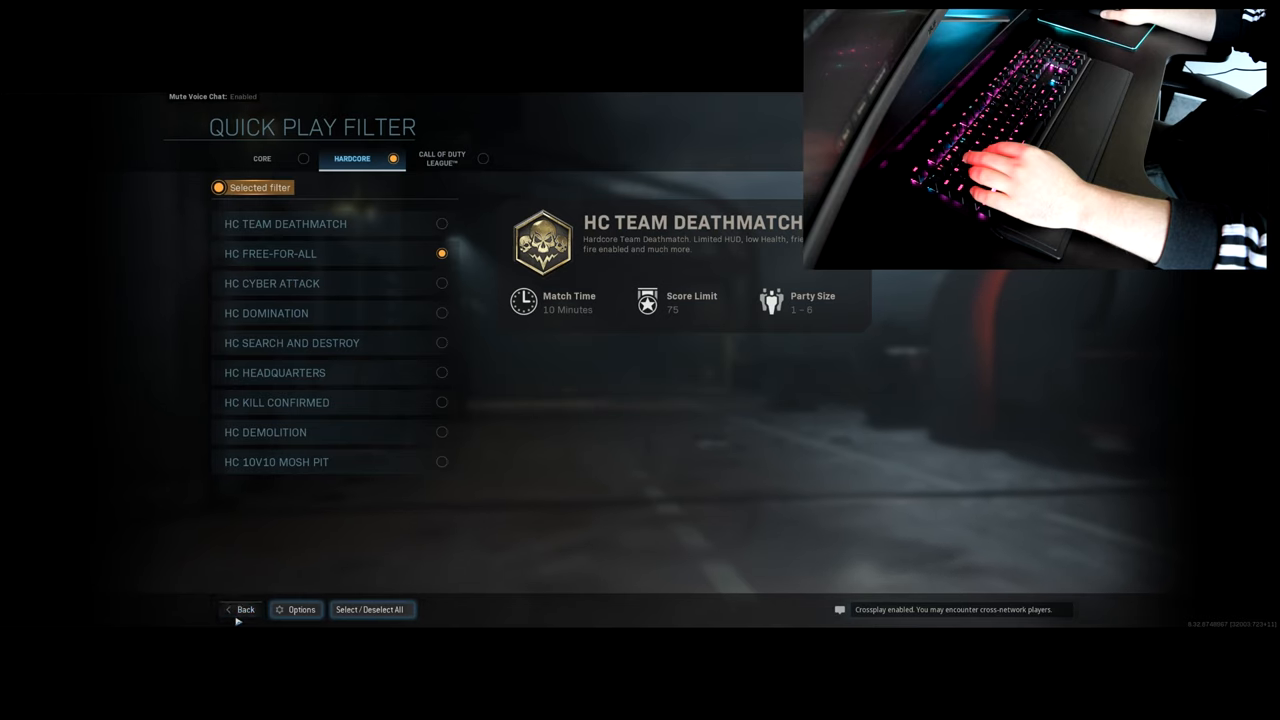
click(240, 609)
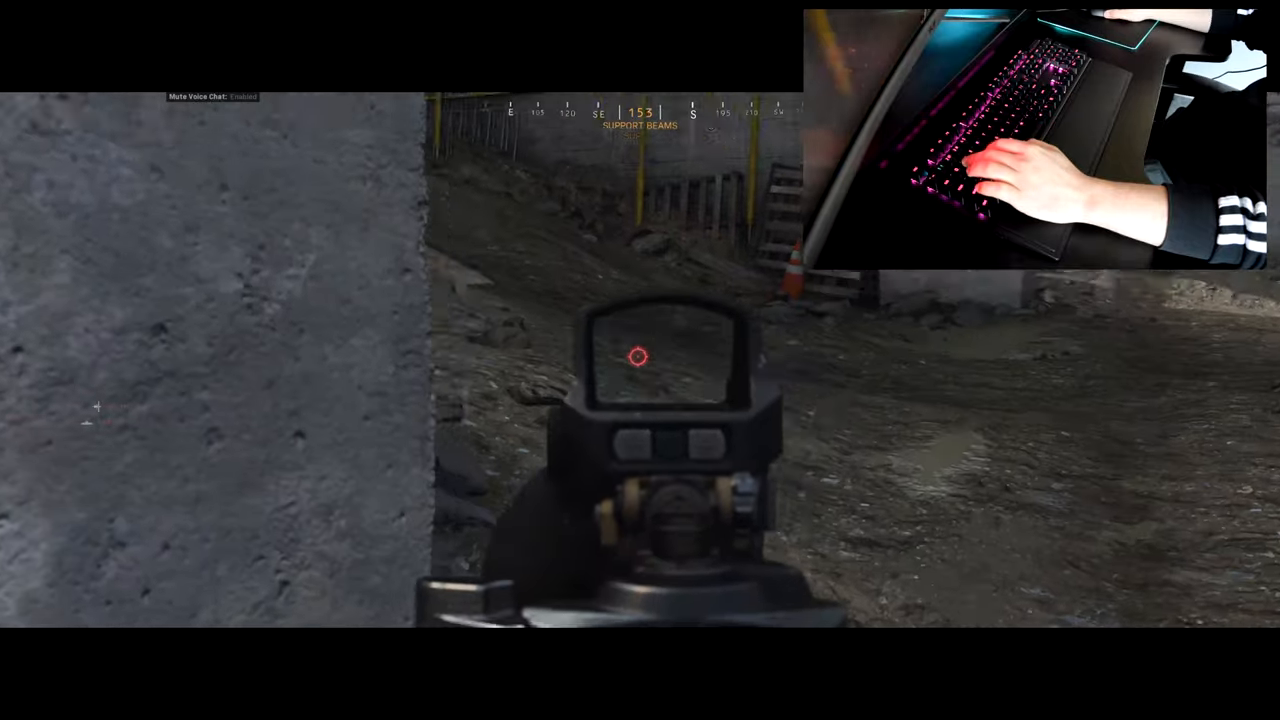
- Shoot the enemies across the rubble and beside the container to earn the 1st kill
click(640, 360)
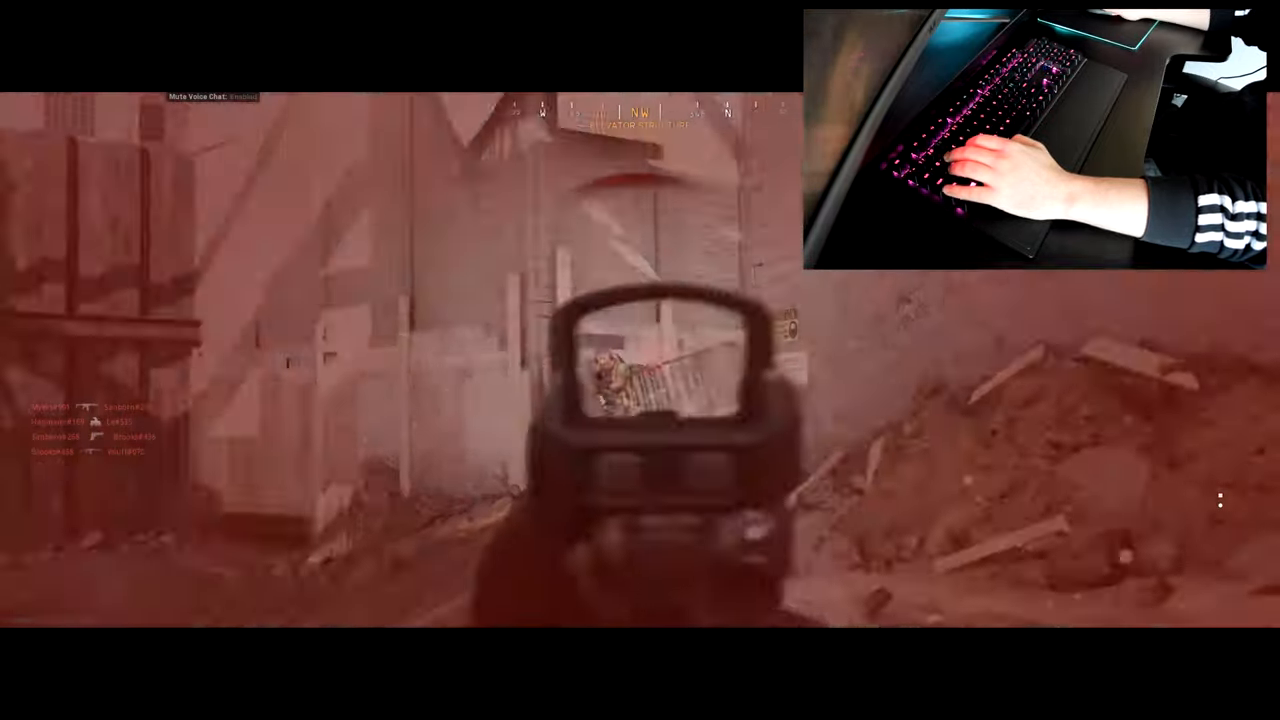
click(640, 360)
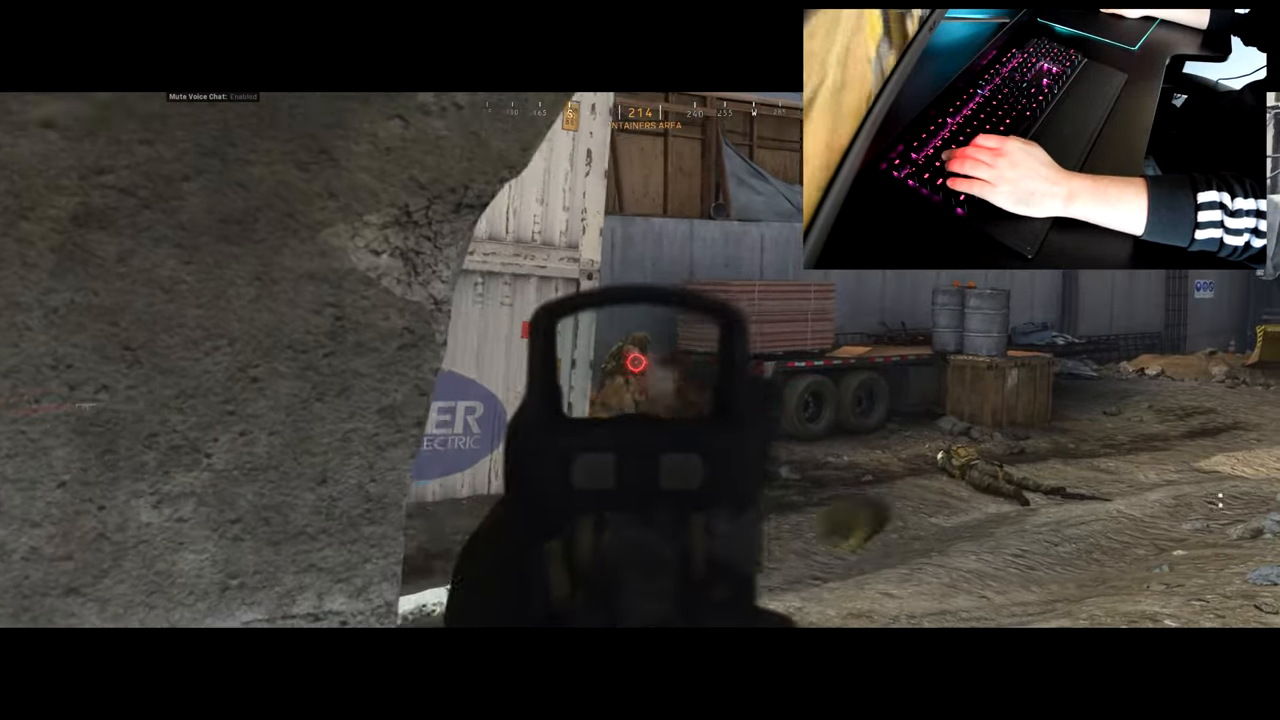
click(640, 360)
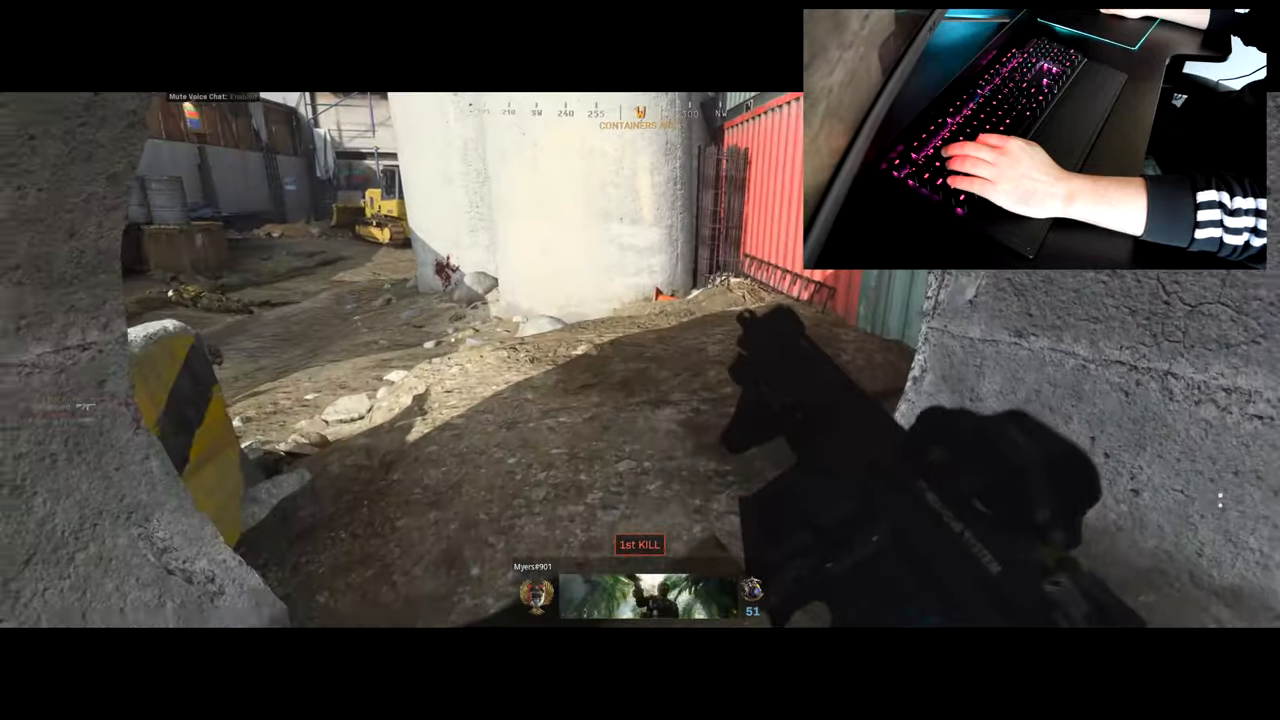